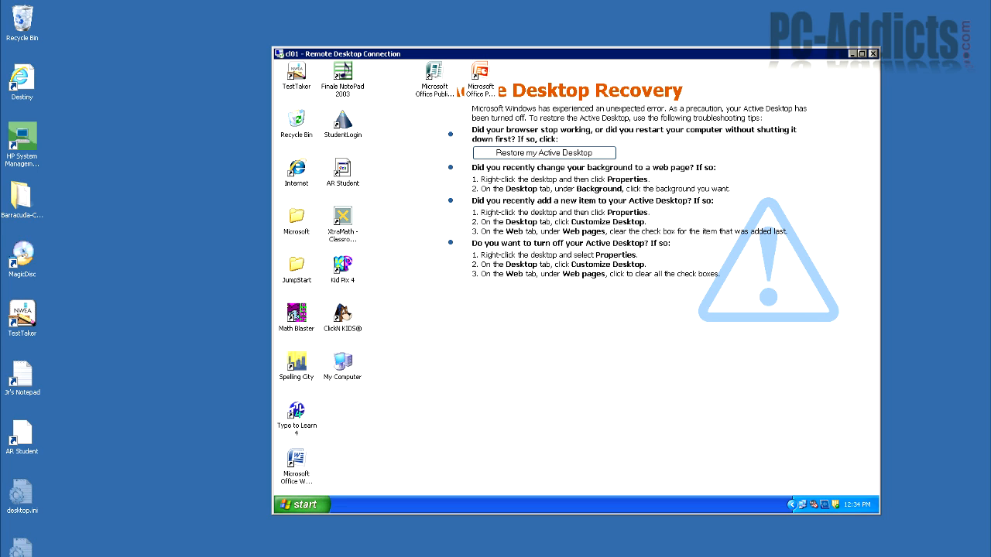
pyautogui.moveTo(545, 318)
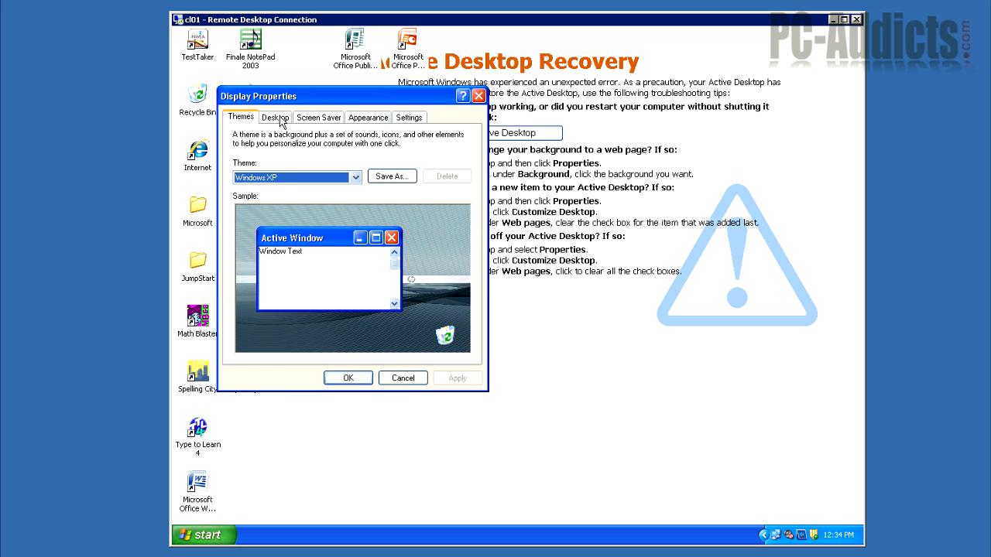
# On the Desktop tab, open and close Customize Desktop, then apply the desktop settings
pyautogui.click(274, 118)
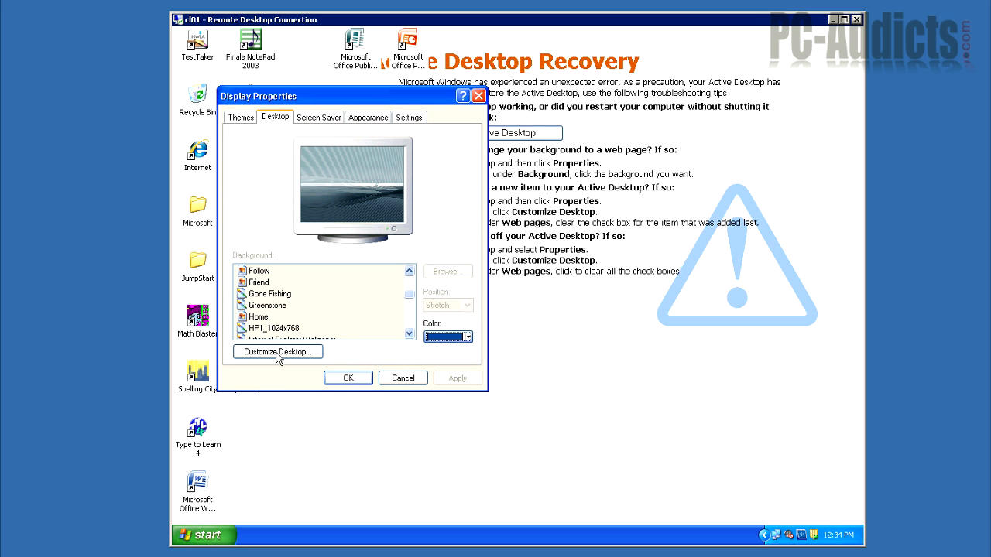
pyautogui.click(276, 351)
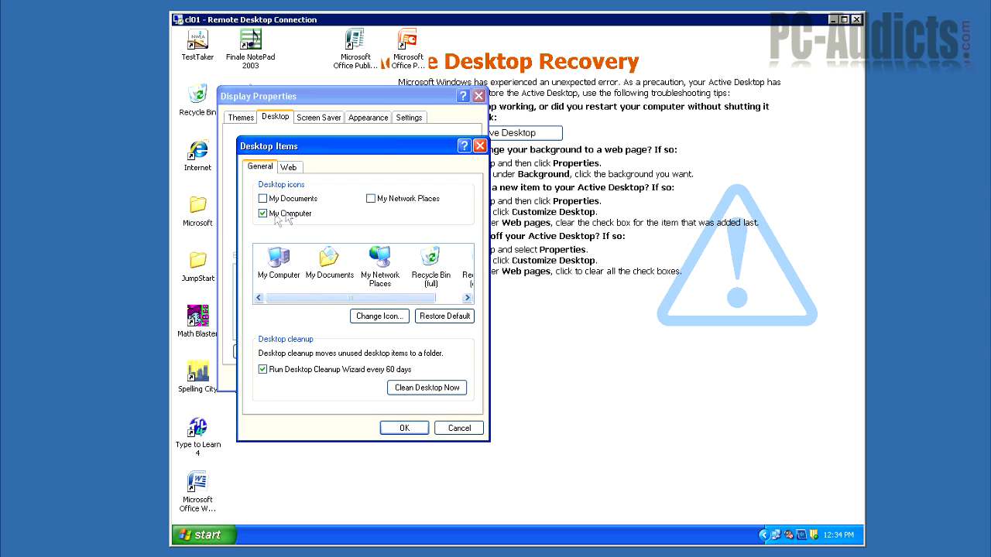
pyautogui.click(263, 214)
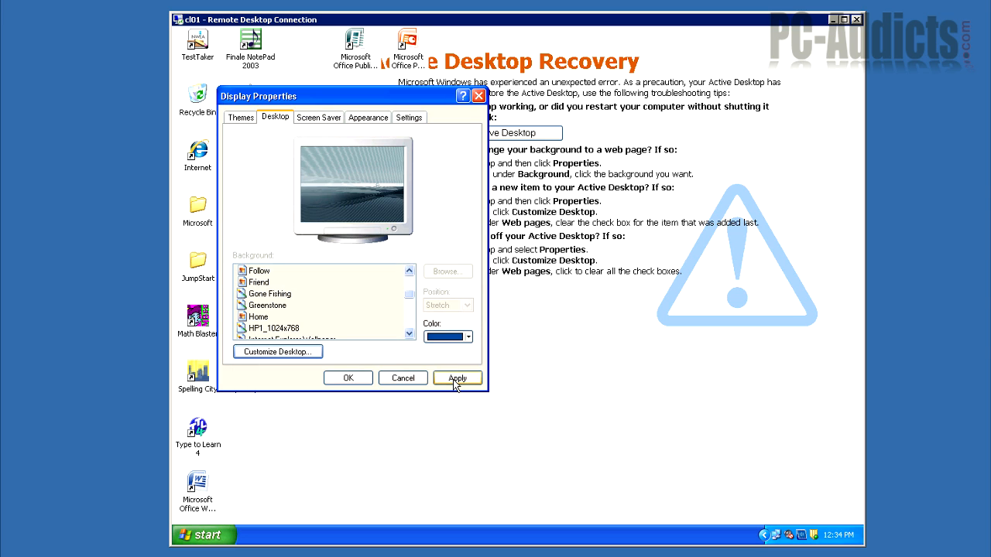
pyautogui.click(459, 378)
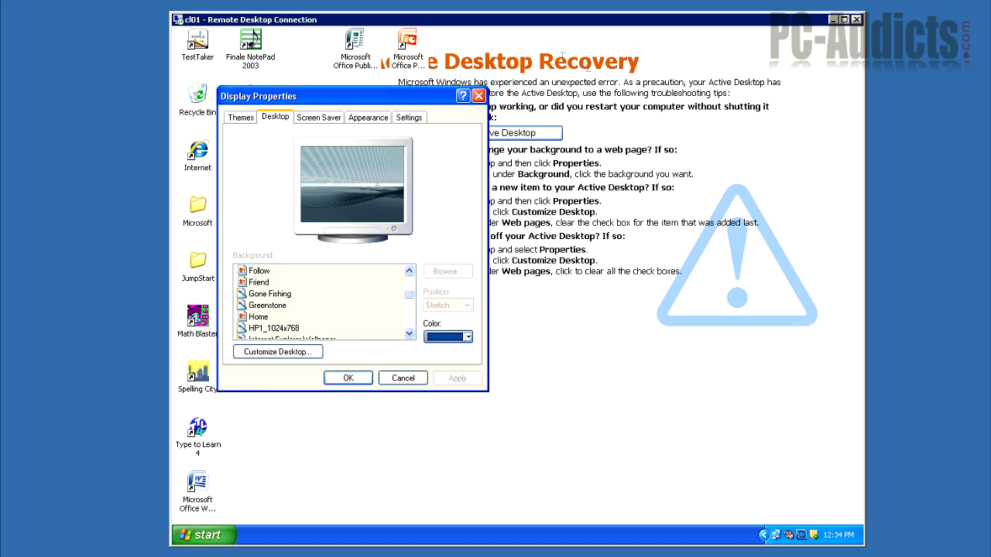
pyautogui.moveTo(606, 231)
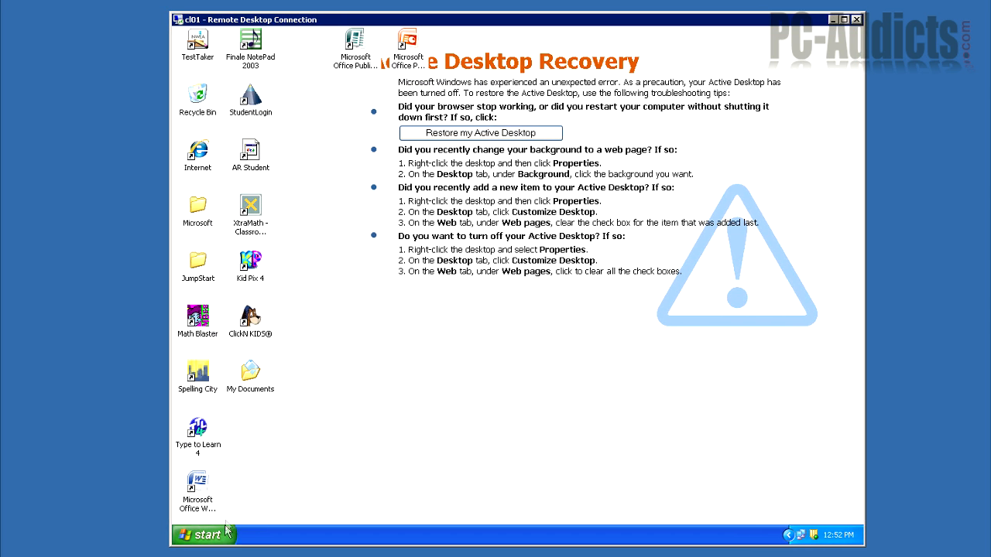
# Launch regedit and expand HKEY_CURRENT_USER > Software > Microsoft
pyautogui.click(201, 535)
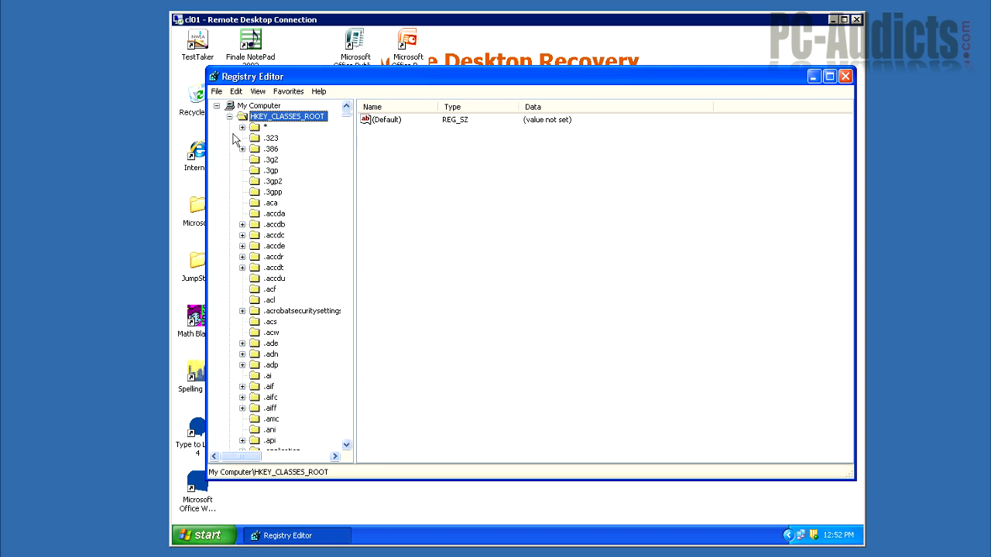
pyautogui.click(242, 116)
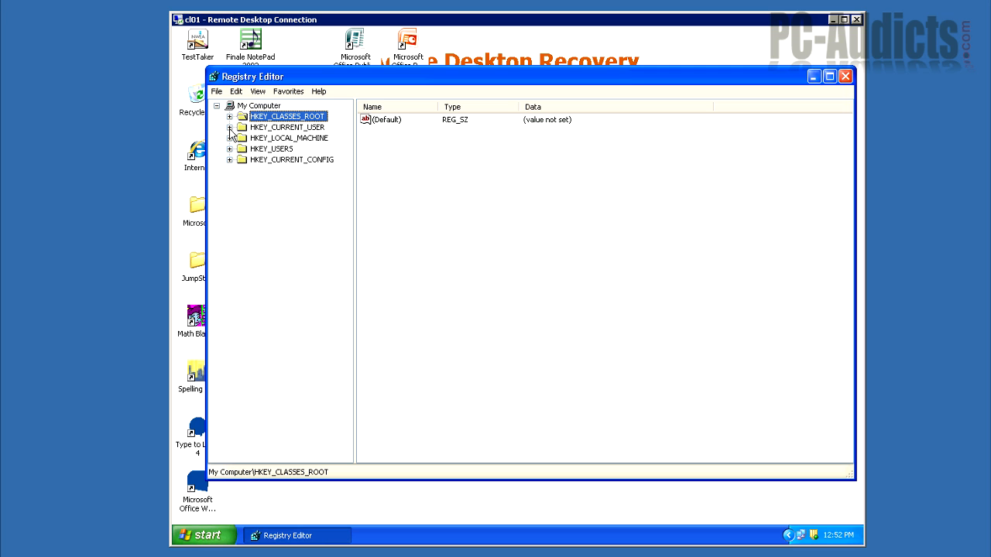
pyautogui.click(230, 127)
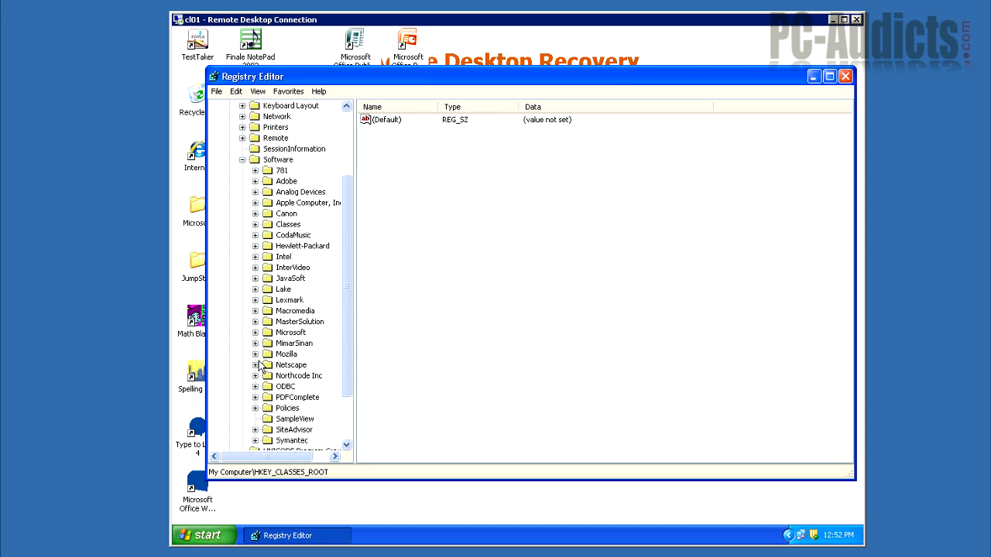
pyautogui.click(254, 331)
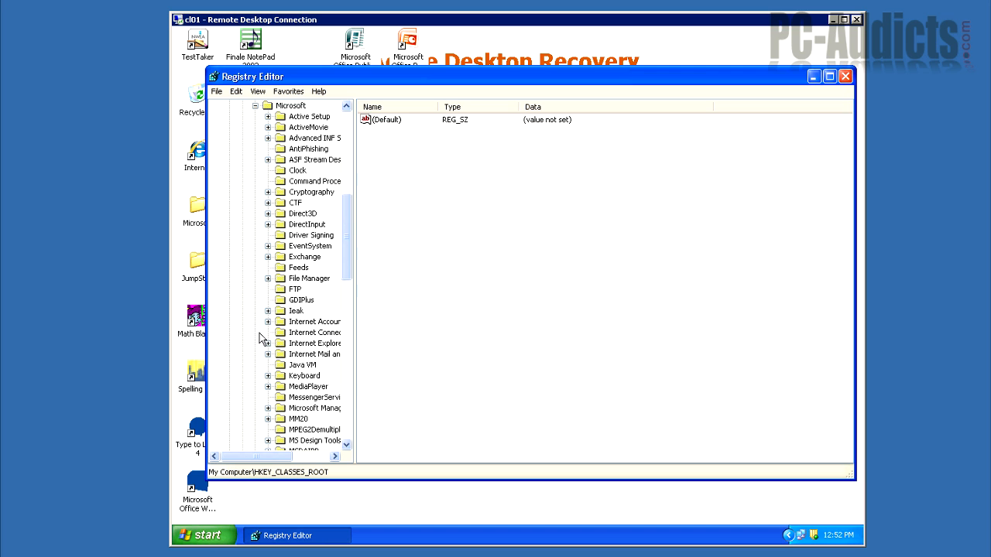
pyautogui.moveTo(272, 254)
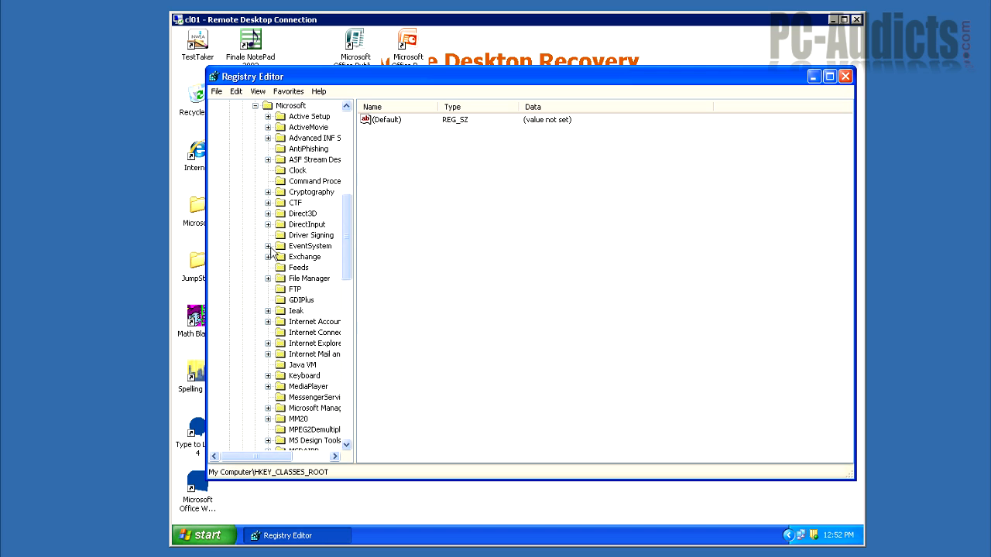
pyautogui.moveTo(271, 350)
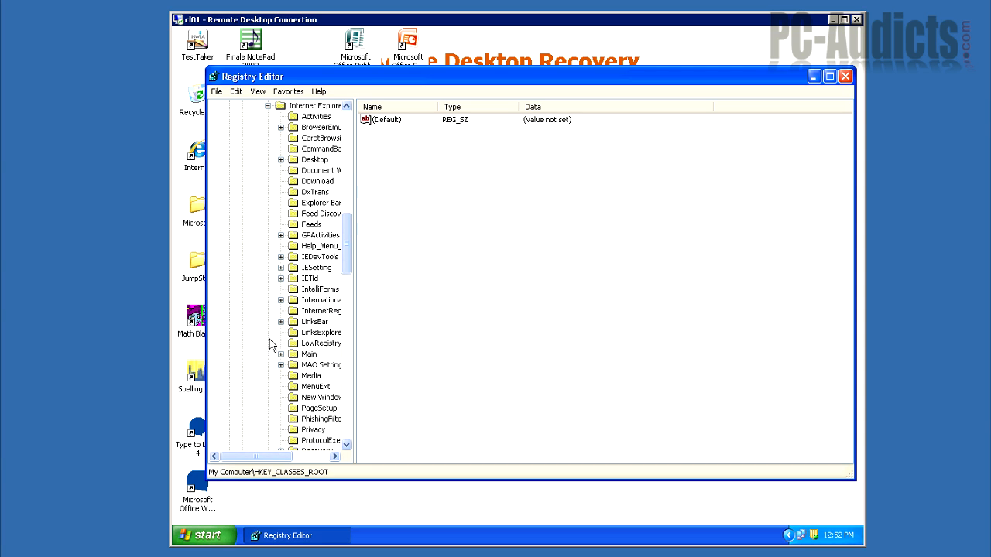
# Expand Internet Explorer > Desktop > SafeMode and select the Components key
pyautogui.click(281, 160)
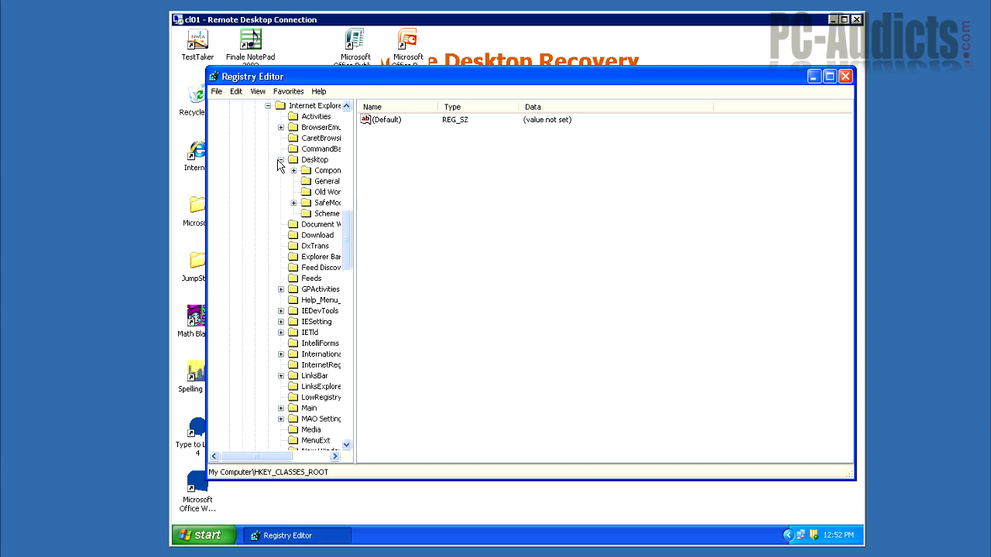
pyautogui.click(294, 203)
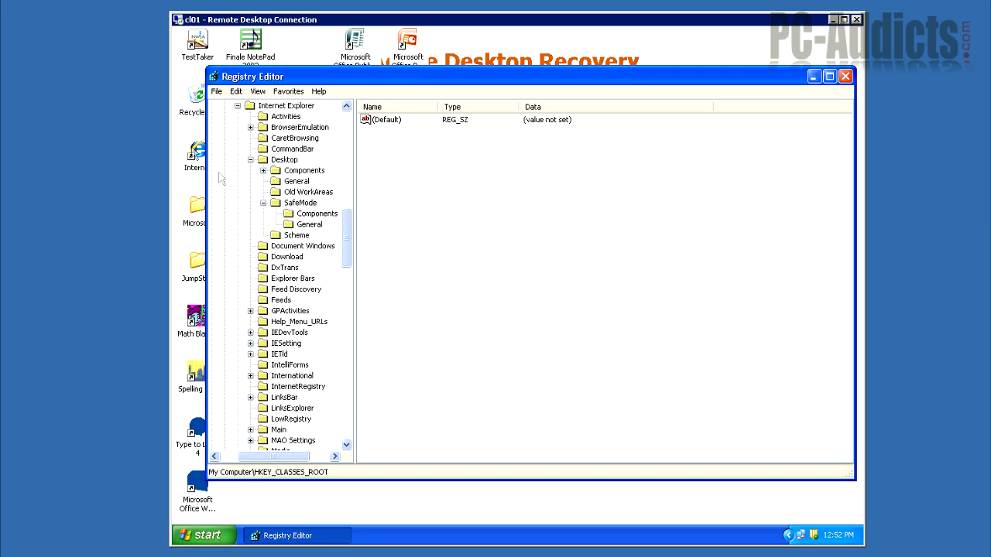
pyautogui.click(318, 214)
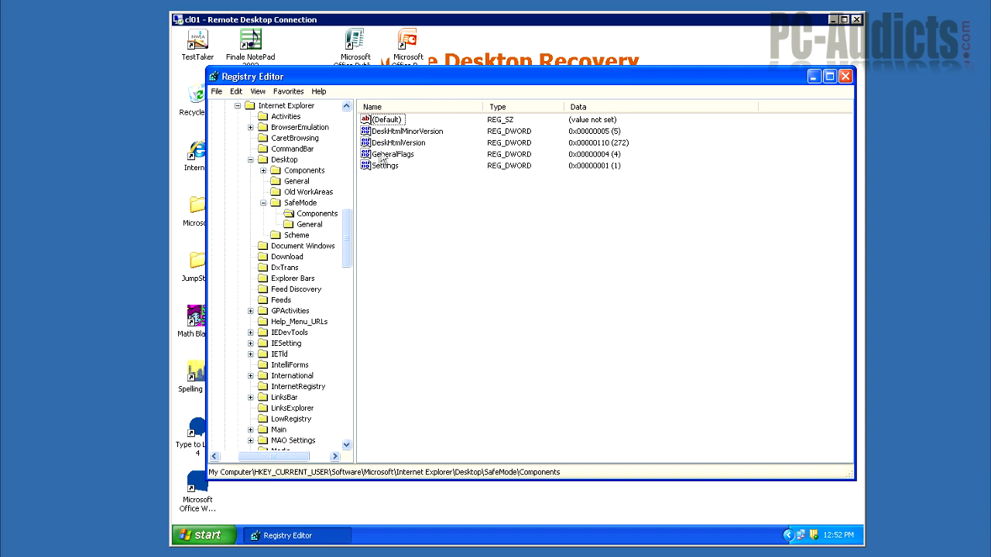
# Set DeskHtmlVersion to decimal value 0, confirm, and close Registry Editor
pyautogui.click(403, 130)
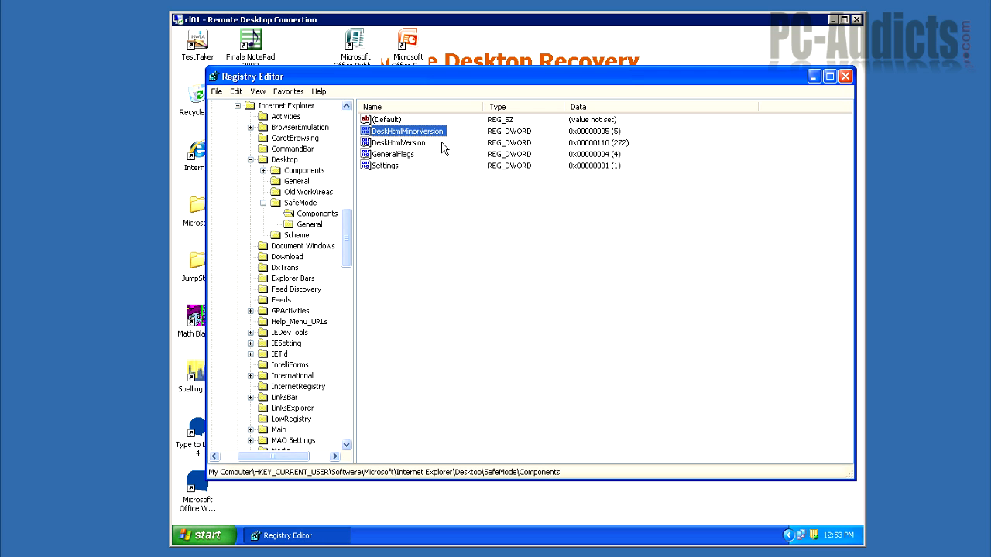
pyautogui.click(396, 143)
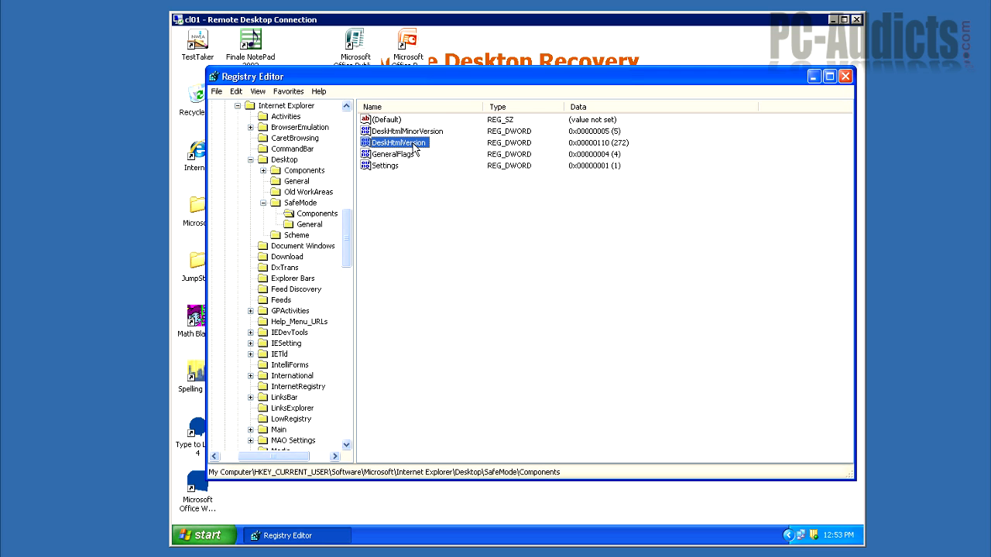
pyautogui.doubleClick(395, 142)
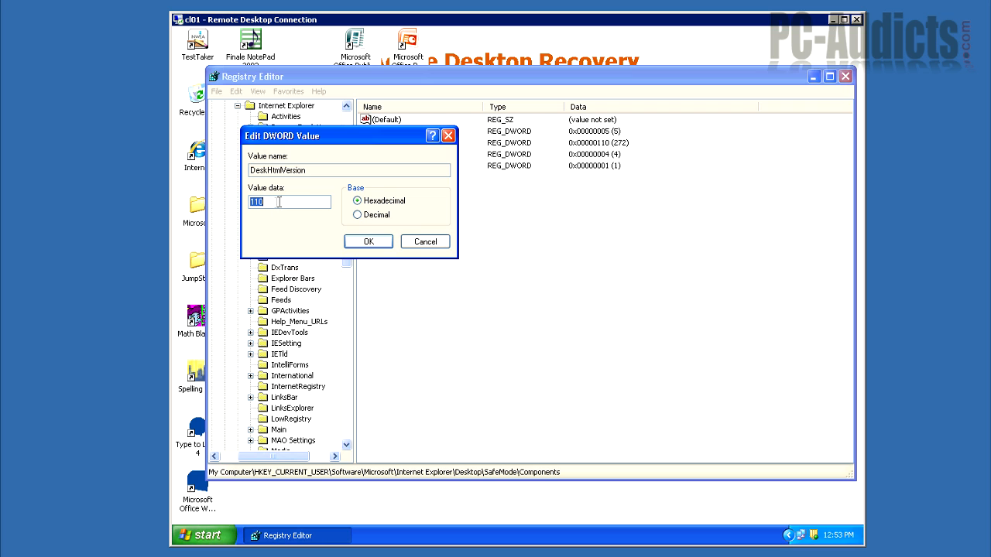
pyautogui.click(356, 214)
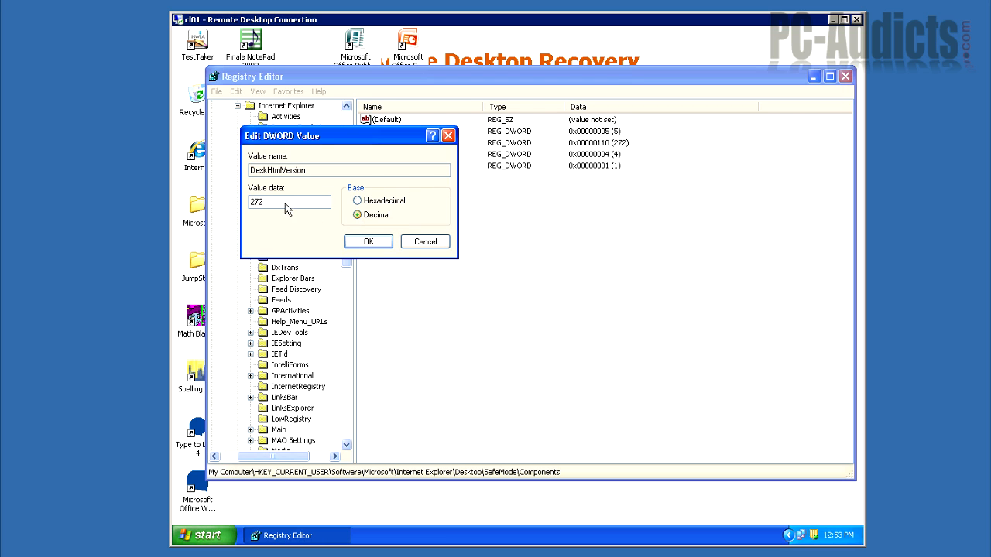
pyautogui.write('0')
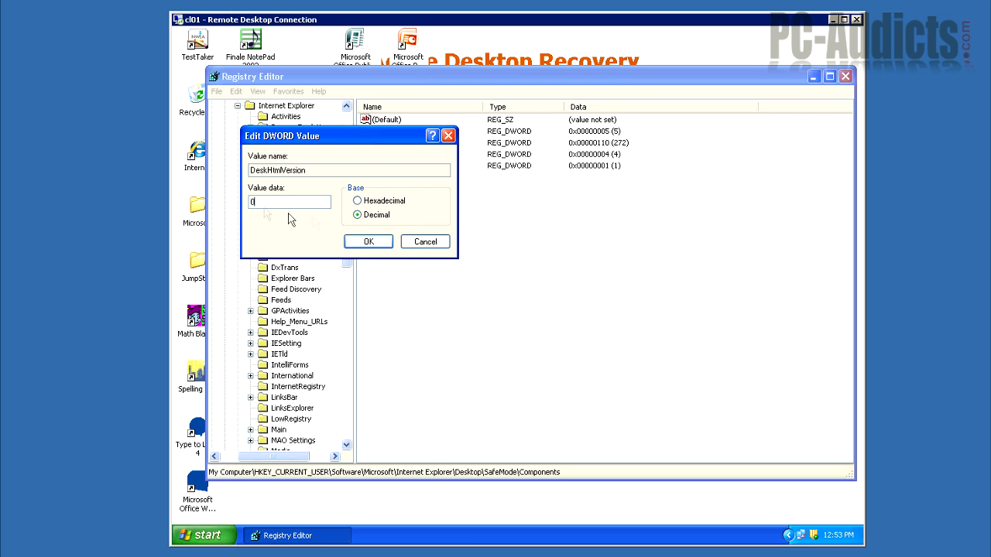
pyautogui.click(369, 241)
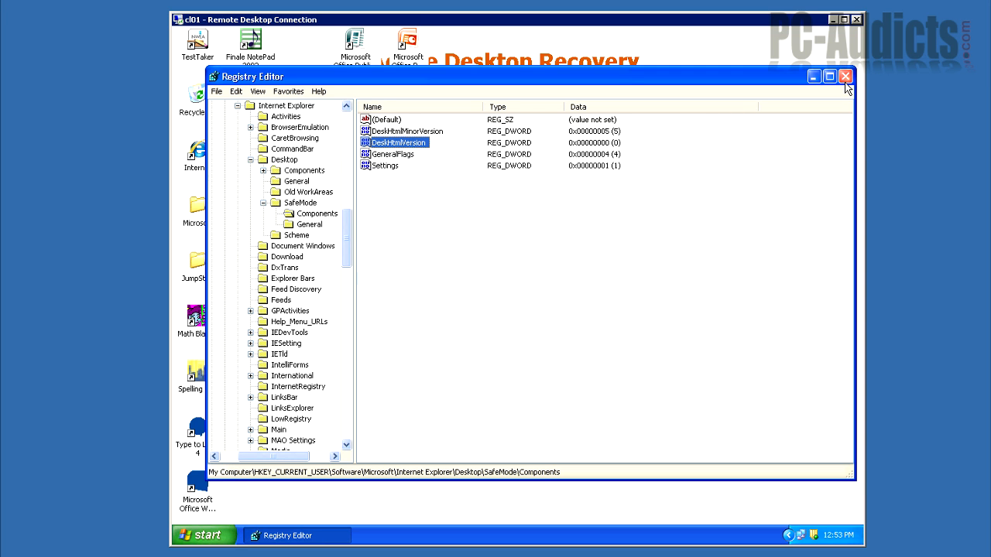
pyautogui.click(845, 76)
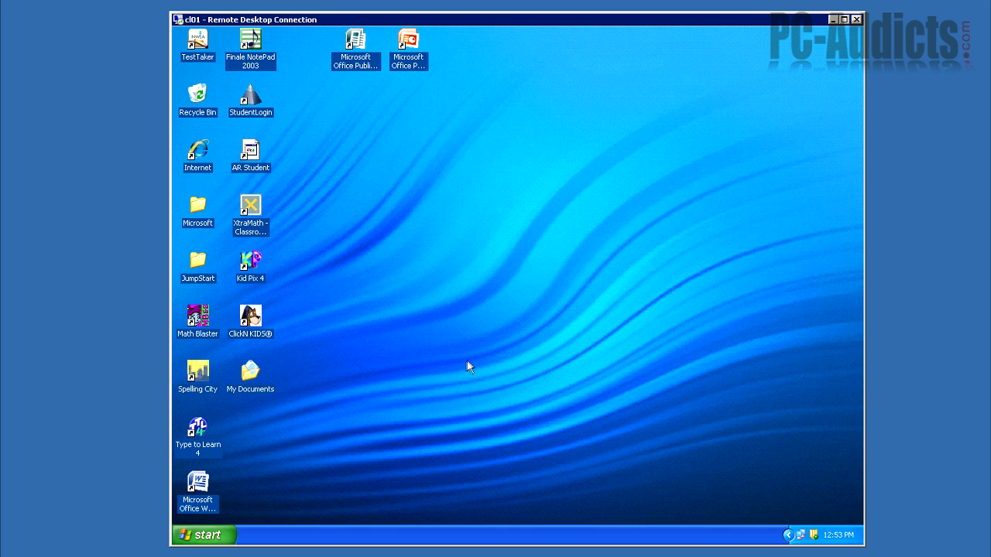
pyautogui.moveTo(260, 379)
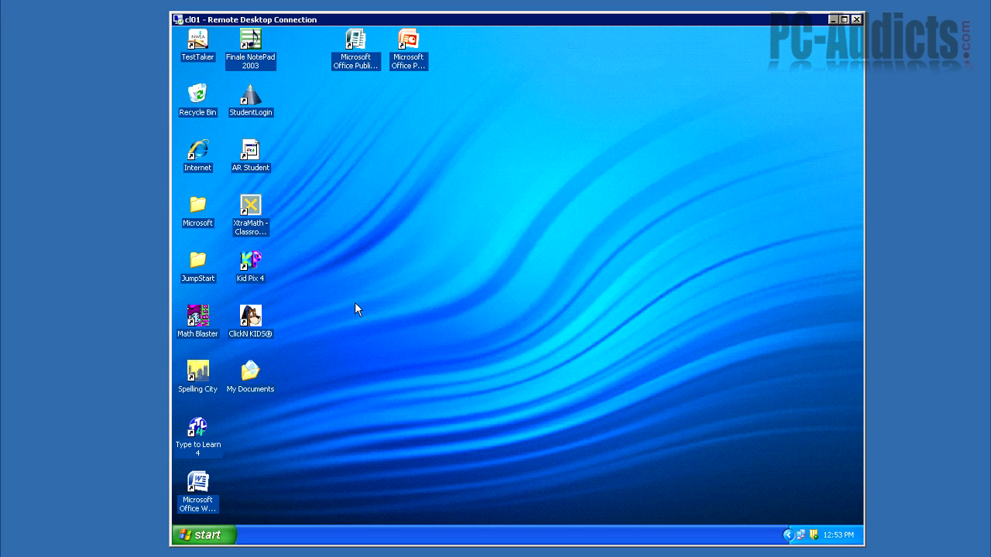
pyautogui.moveTo(647, 213)
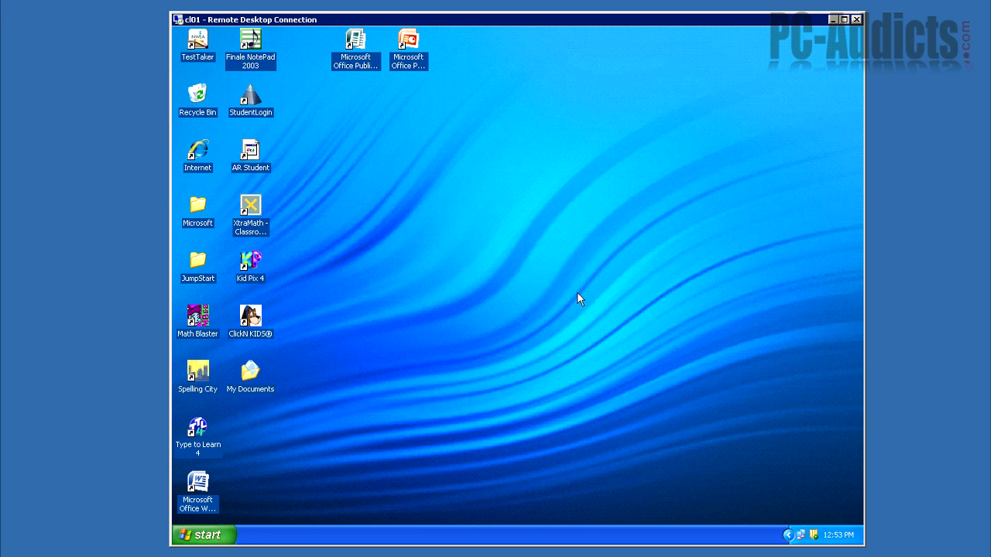
pyautogui.moveTo(582, 199)
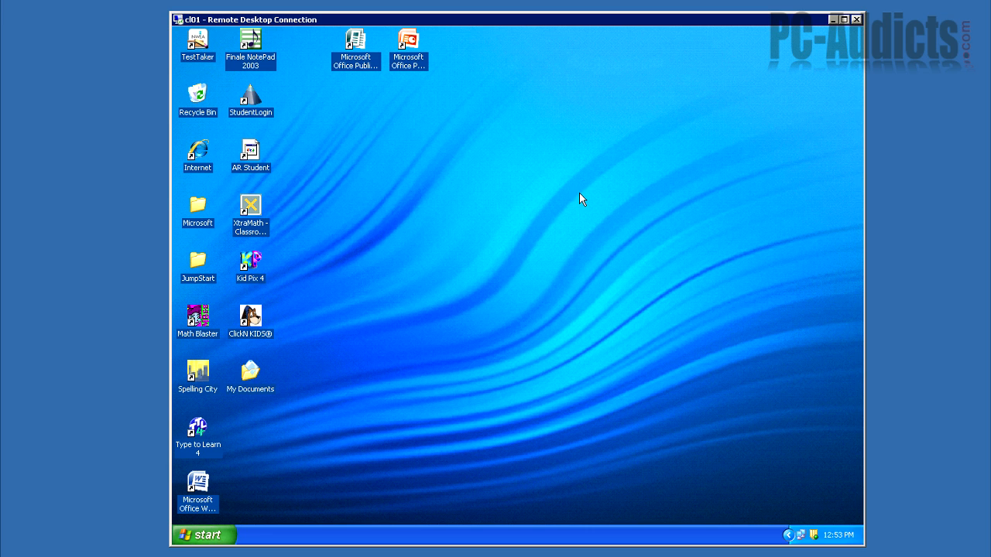
pyautogui.moveTo(495, 298)
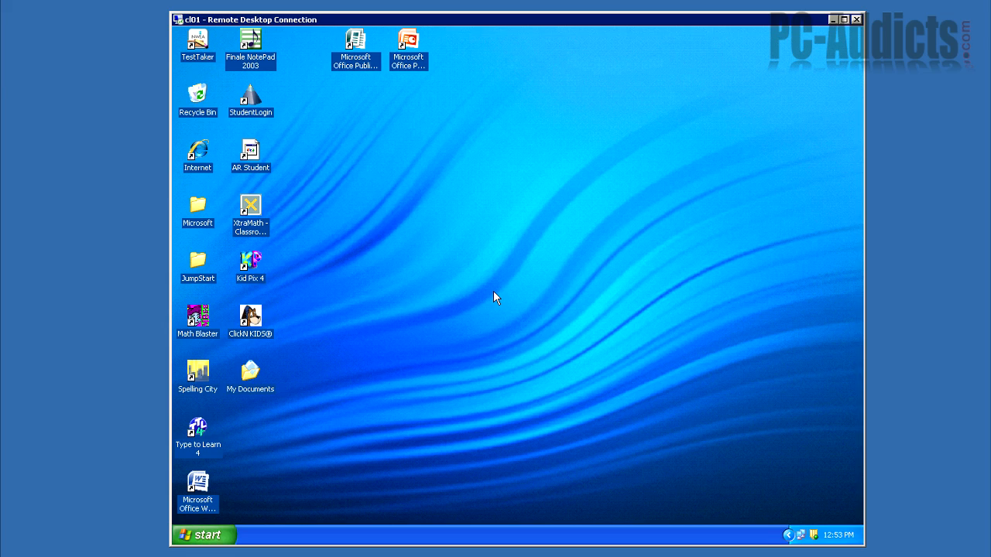